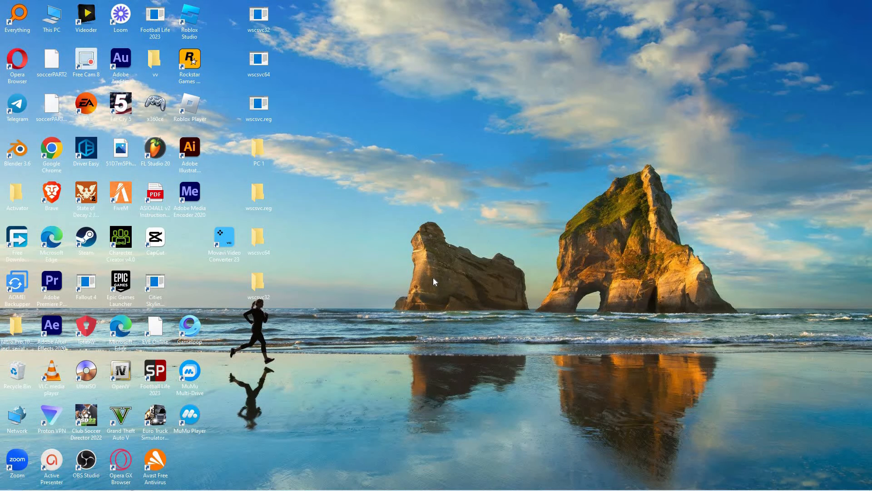
mouse_move(395, 361)
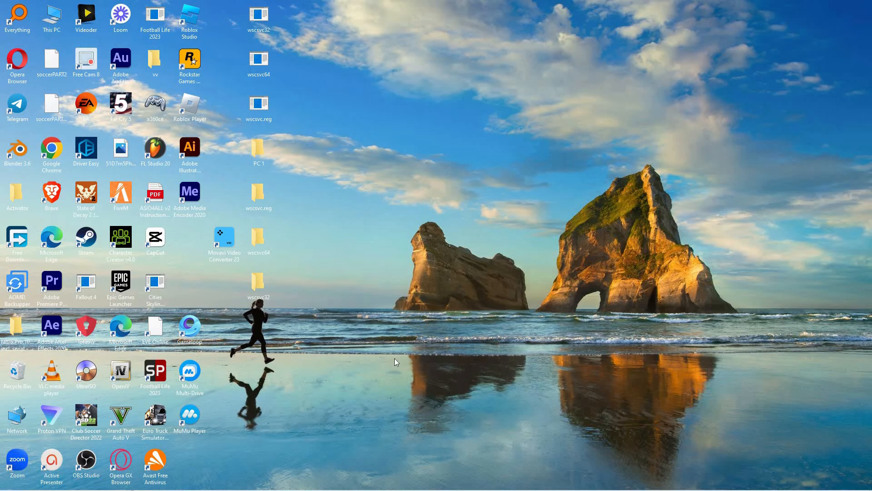
mouse_move(464, 388)
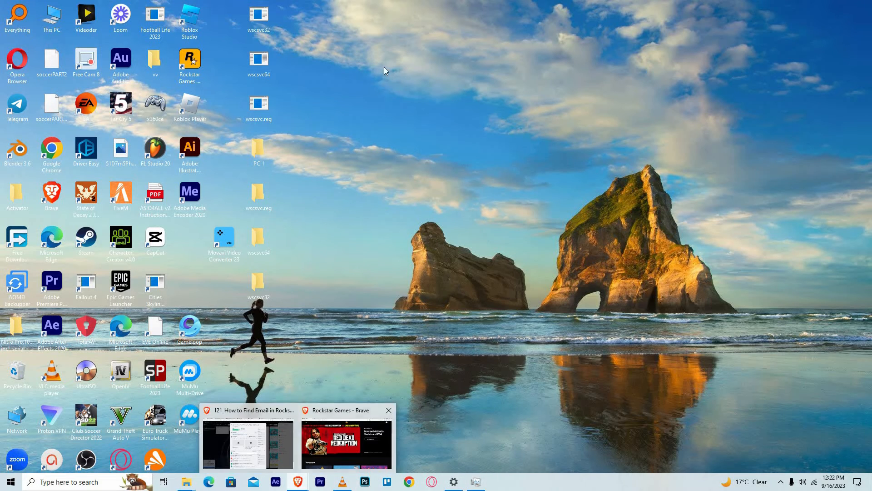
Bring the Rockstar Games browser window forward and reveal the signed-in account's menu
click(345, 442)
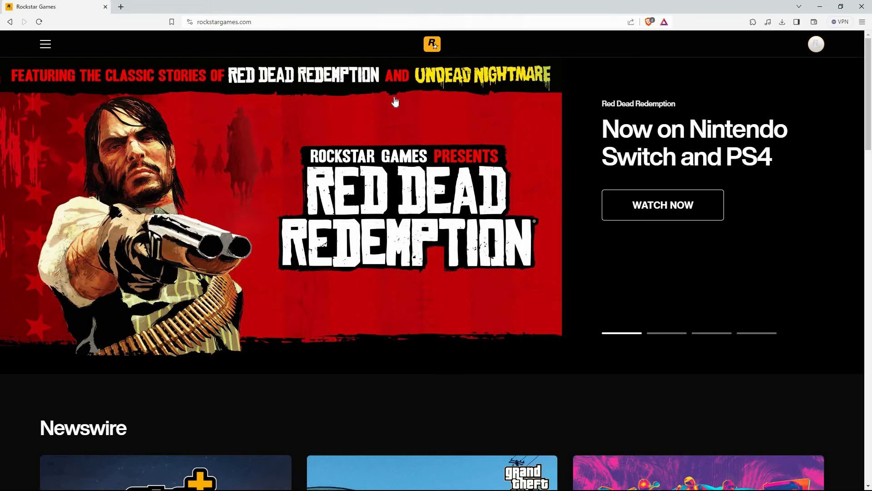
mouse_move(816, 45)
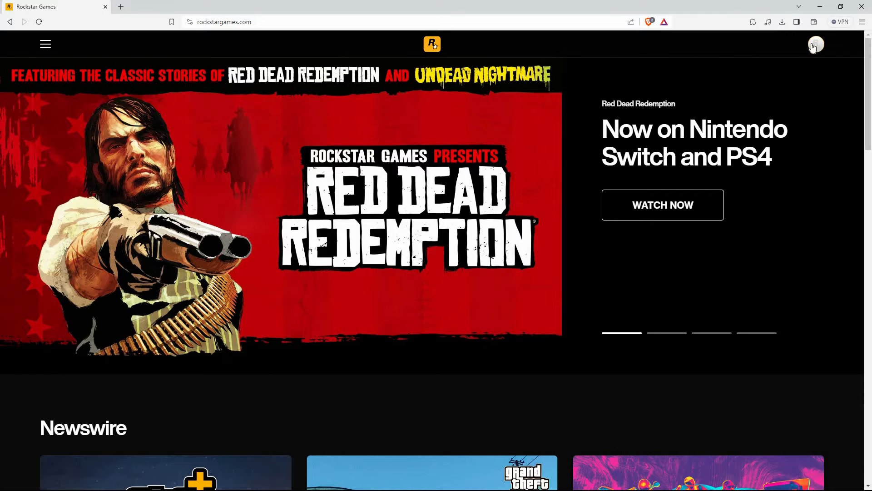
click(815, 44)
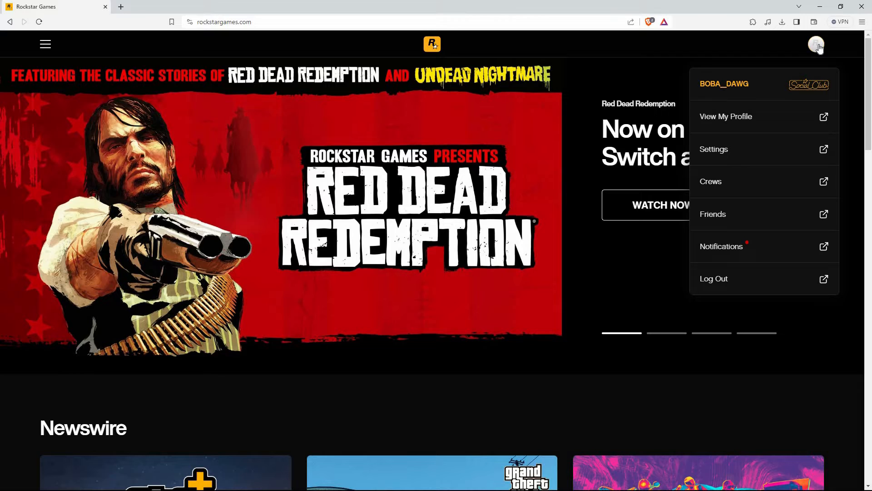
Choose Settings to reach the Social Club profile page listing nickname, email and password
click(714, 149)
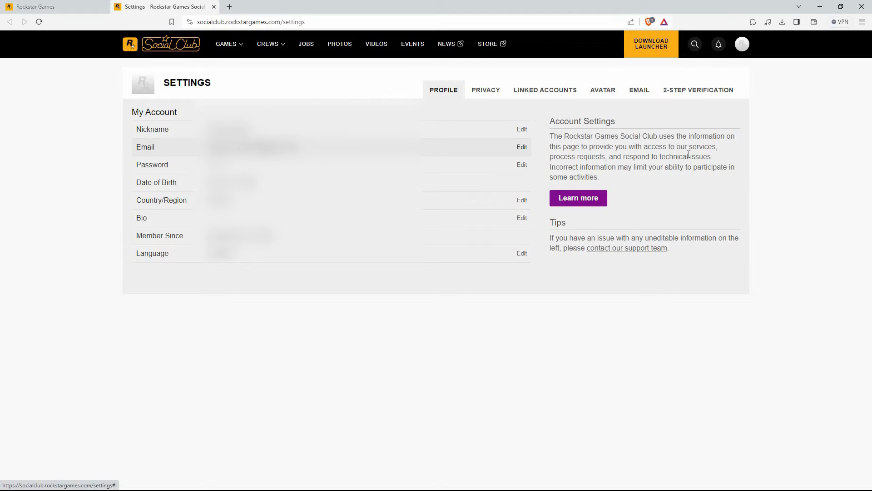
mouse_move(774, 301)
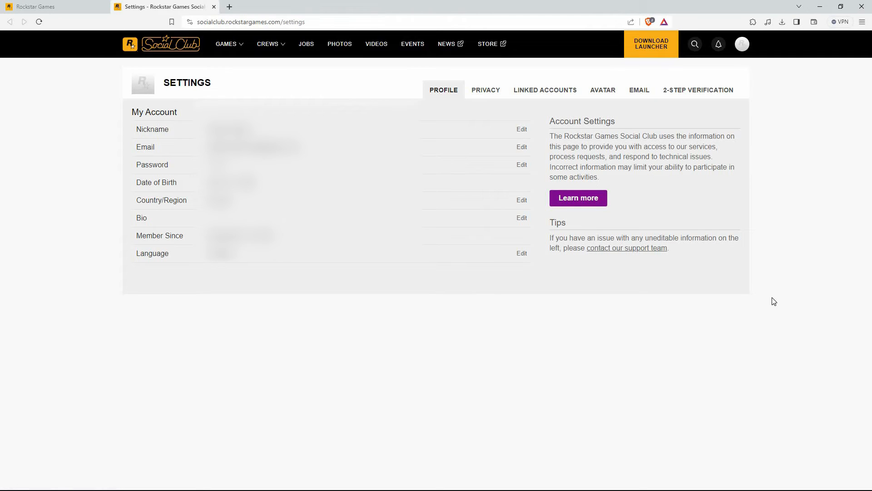